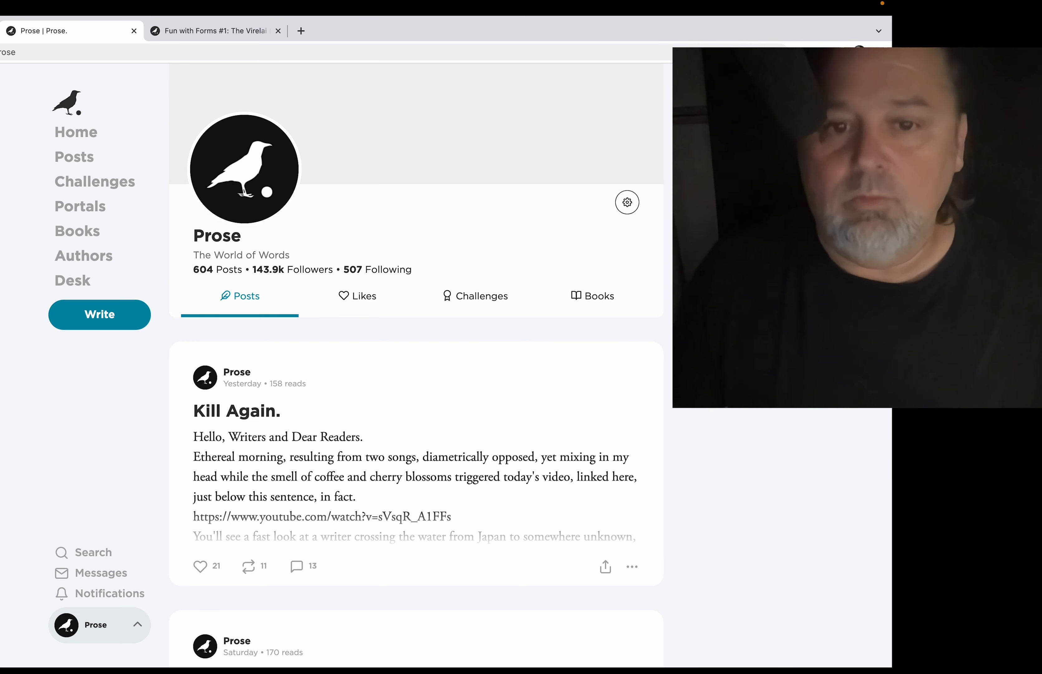
mouse_move(584, 351)
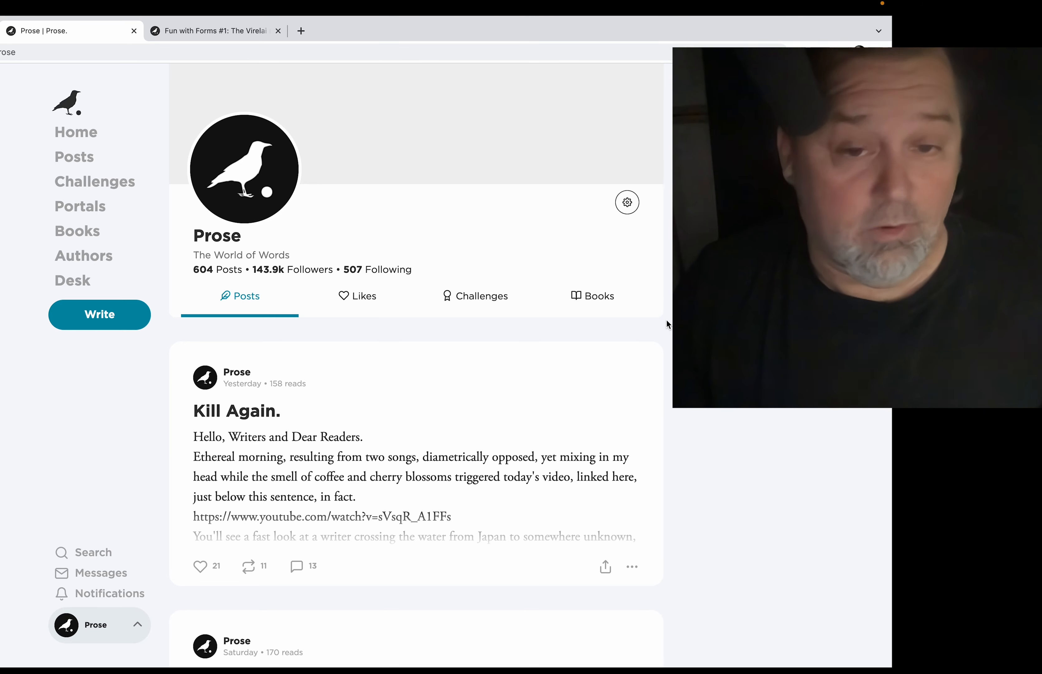
Open the 'nothing but shallow genes' announcement post for the first $25 Challenge of the Week.
scroll(down, 3)
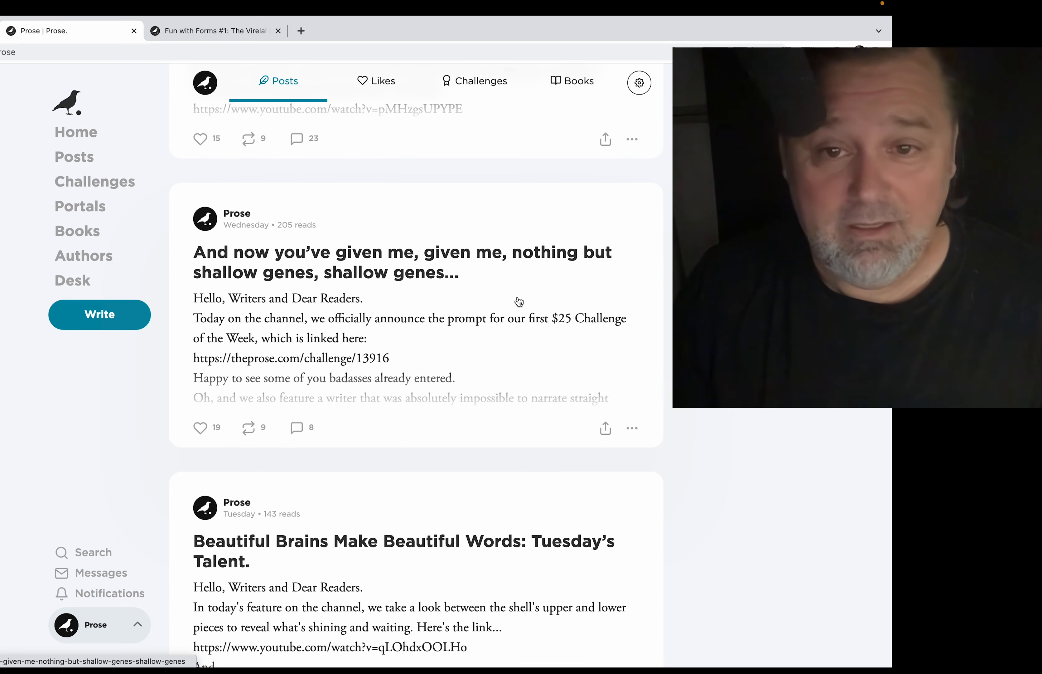
click(402, 262)
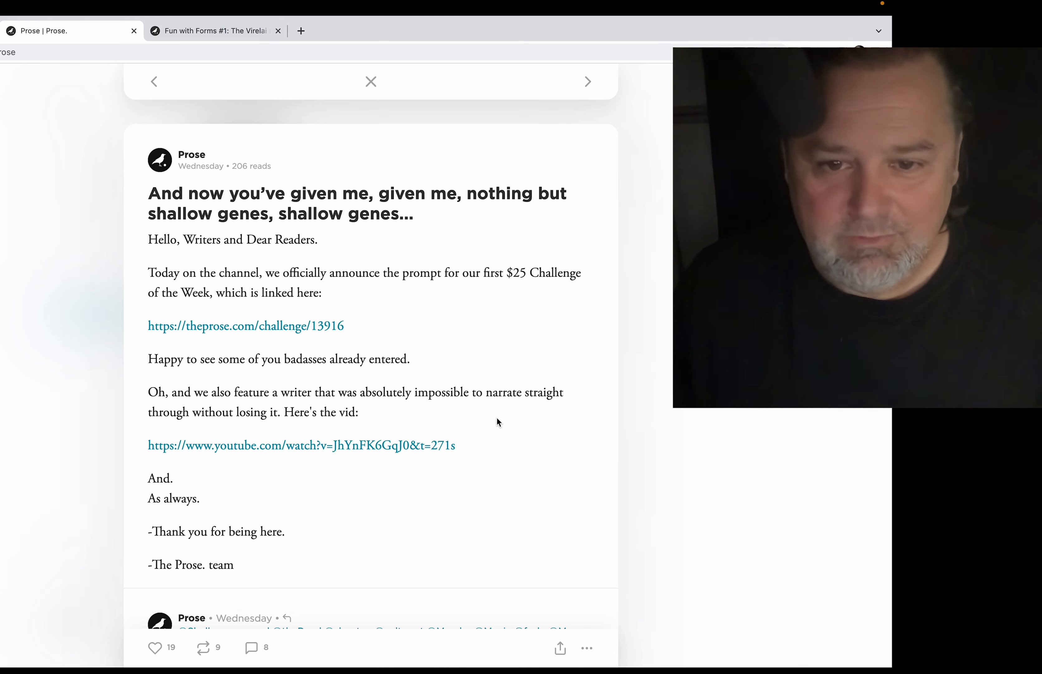
mouse_move(312, 450)
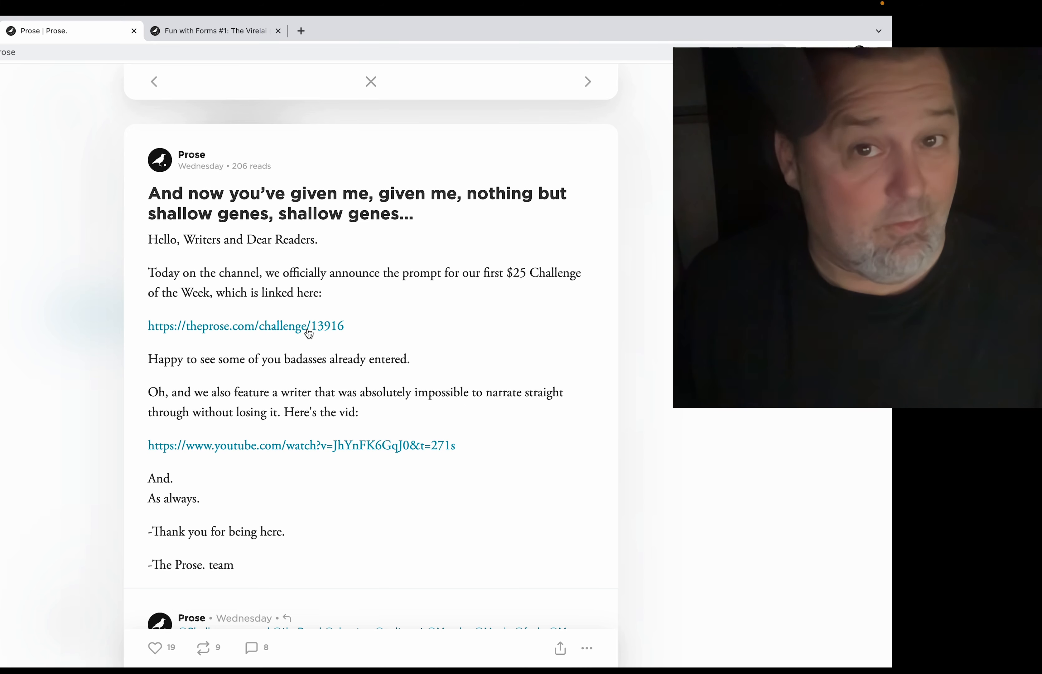
mouse_move(373, 316)
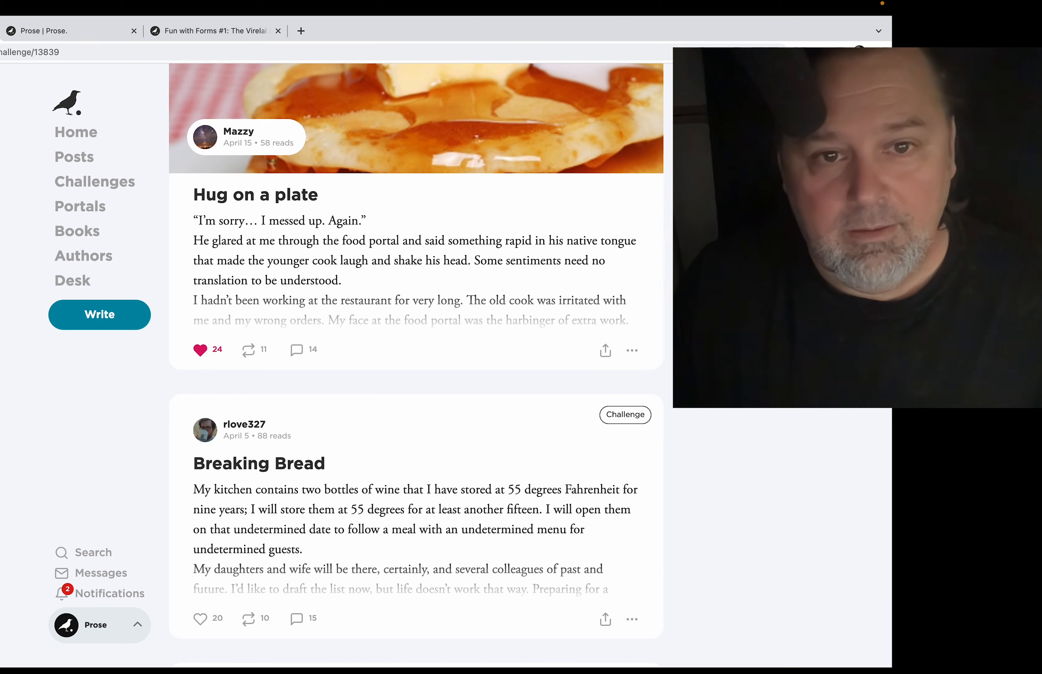
mouse_move(347, 151)
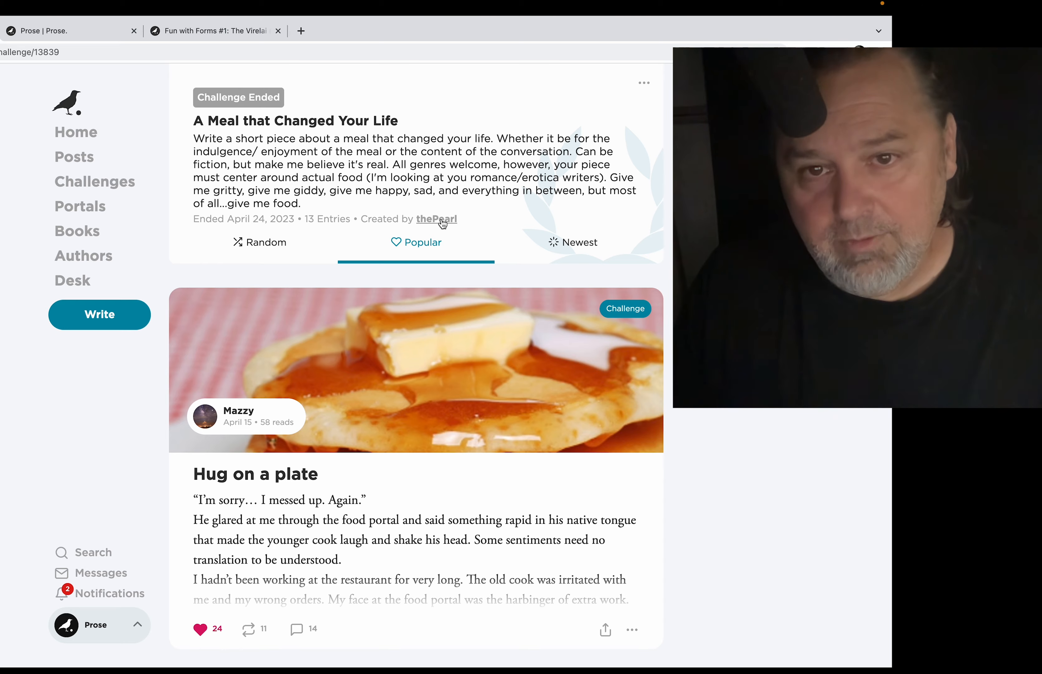
click(436, 219)
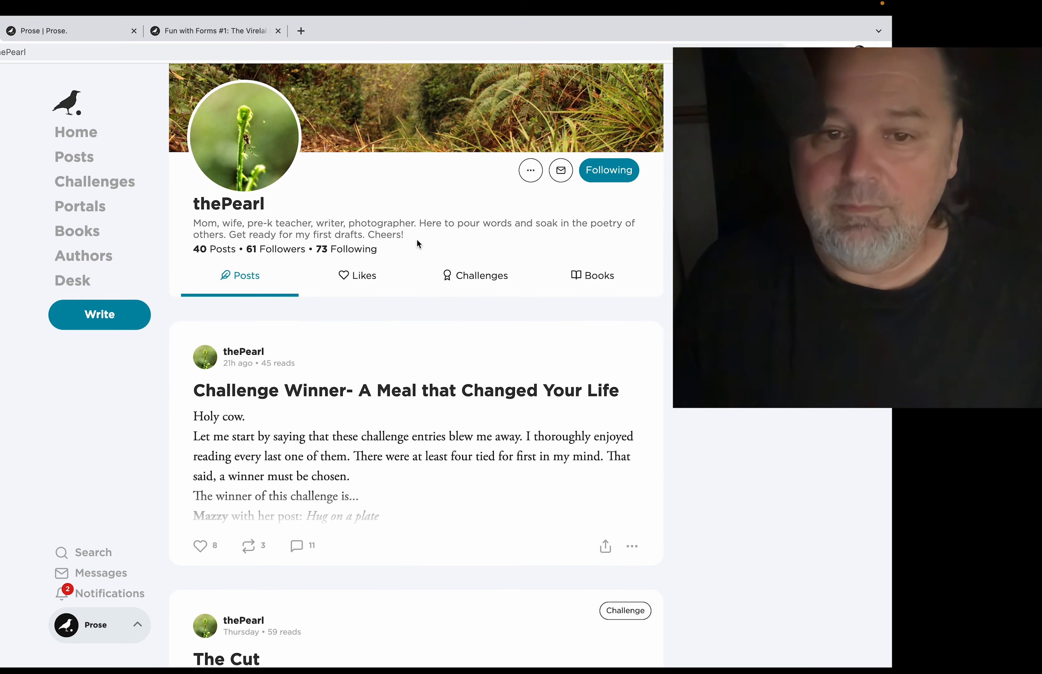
scroll(down, 3)
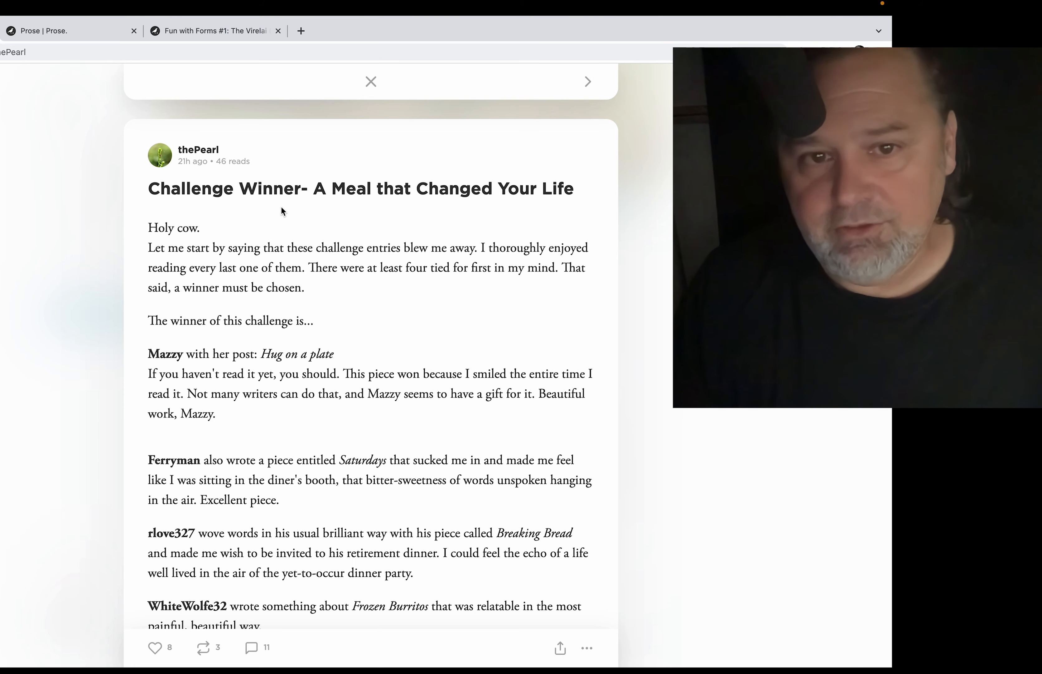
scroll(down, 3)
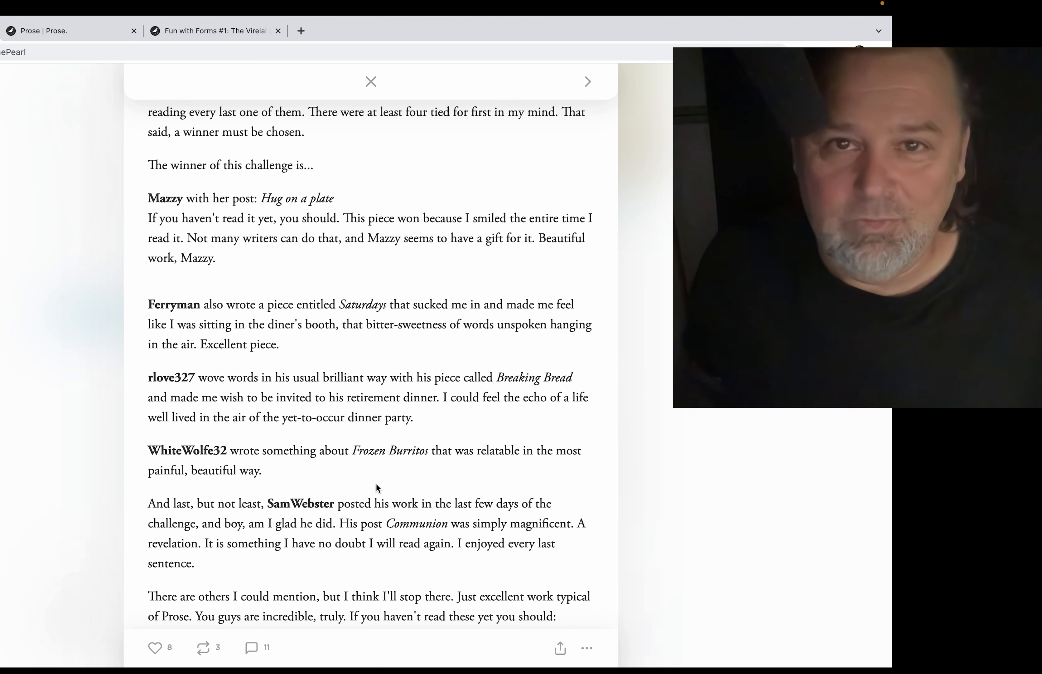
mouse_move(296, 416)
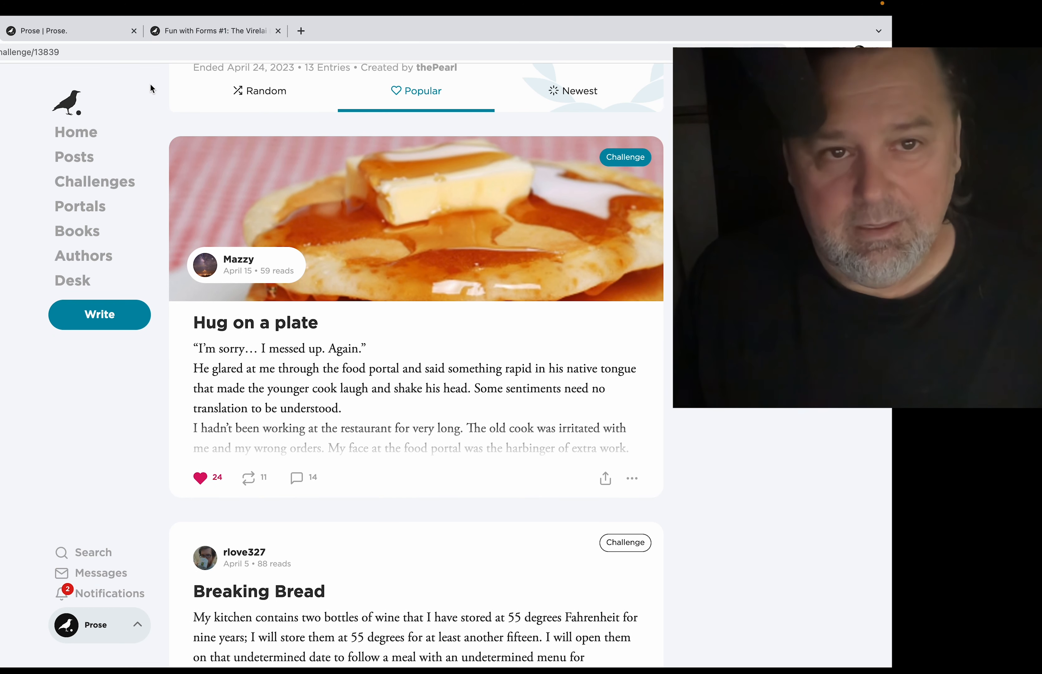
Show the Fun with Forms #1: The Virelai challenge page with its rules and entries.
click(215, 31)
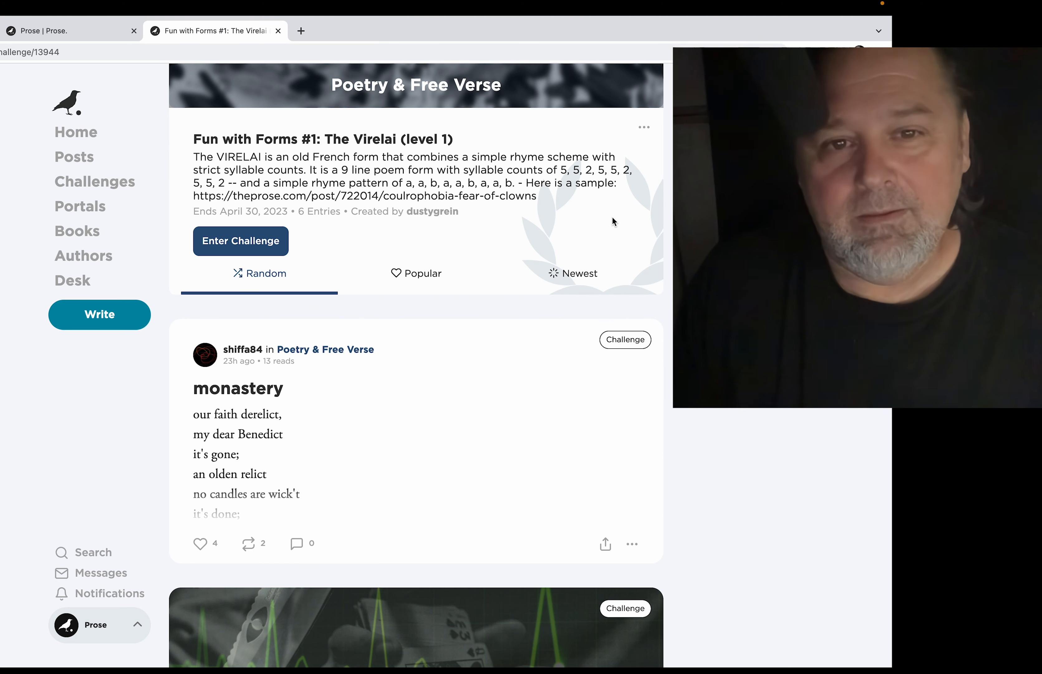
scroll(down, 3)
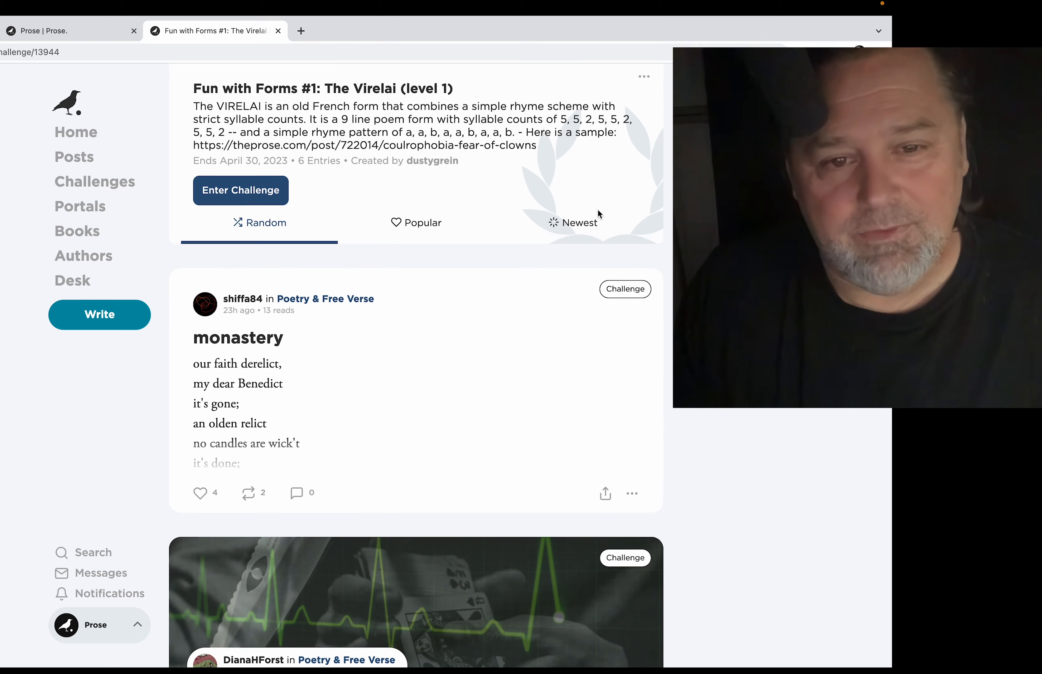
scroll(down, 3)
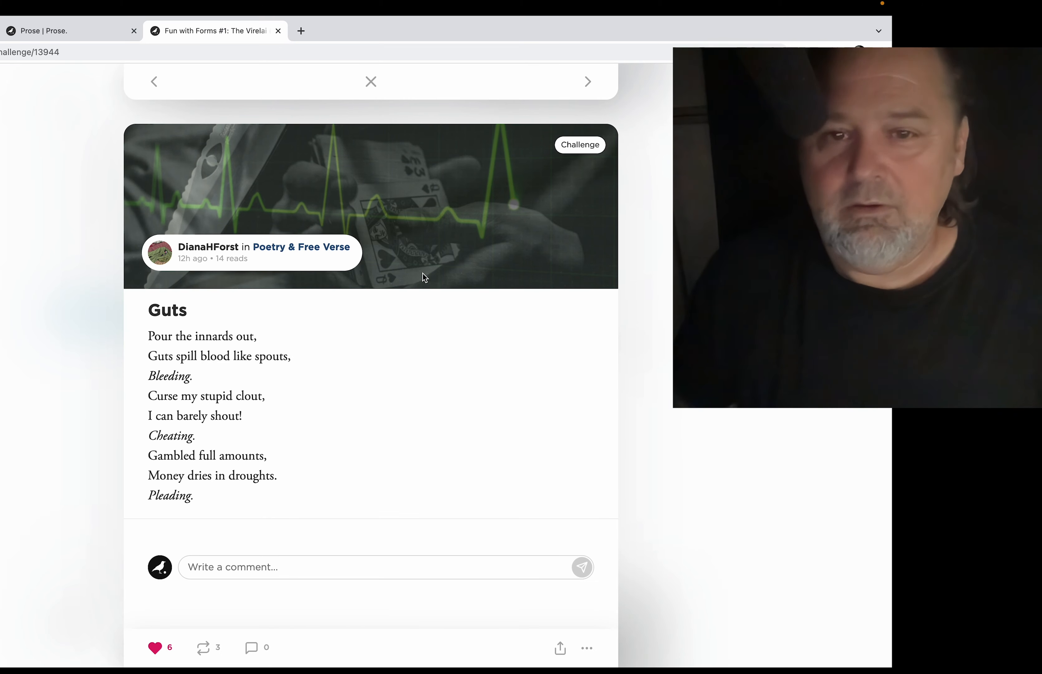
mouse_move(431, 318)
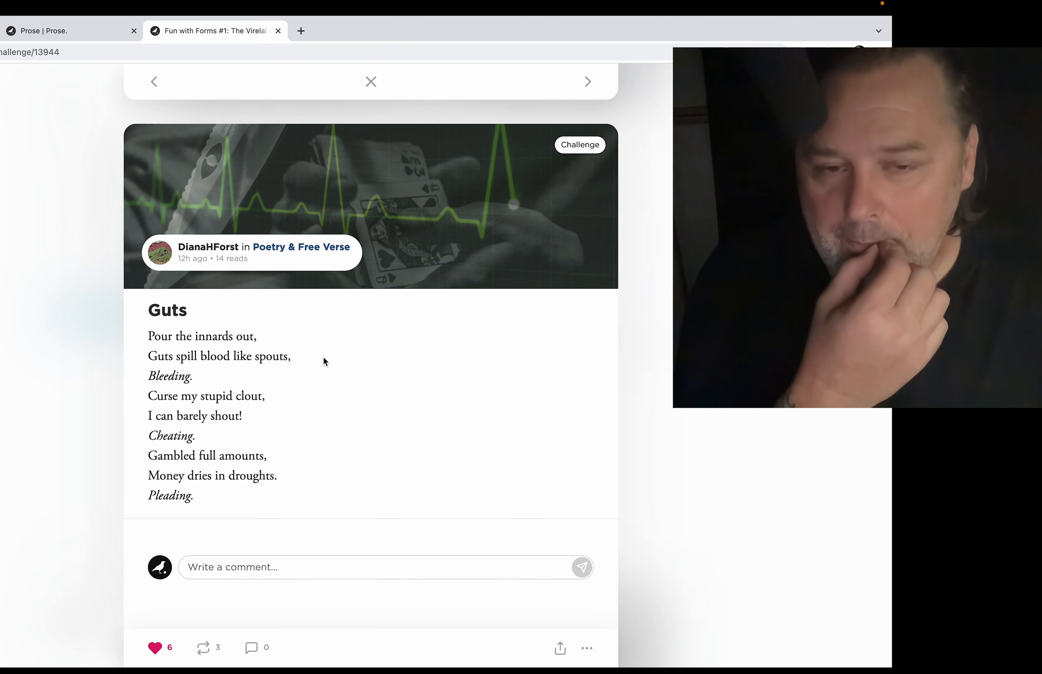
mouse_move(304, 352)
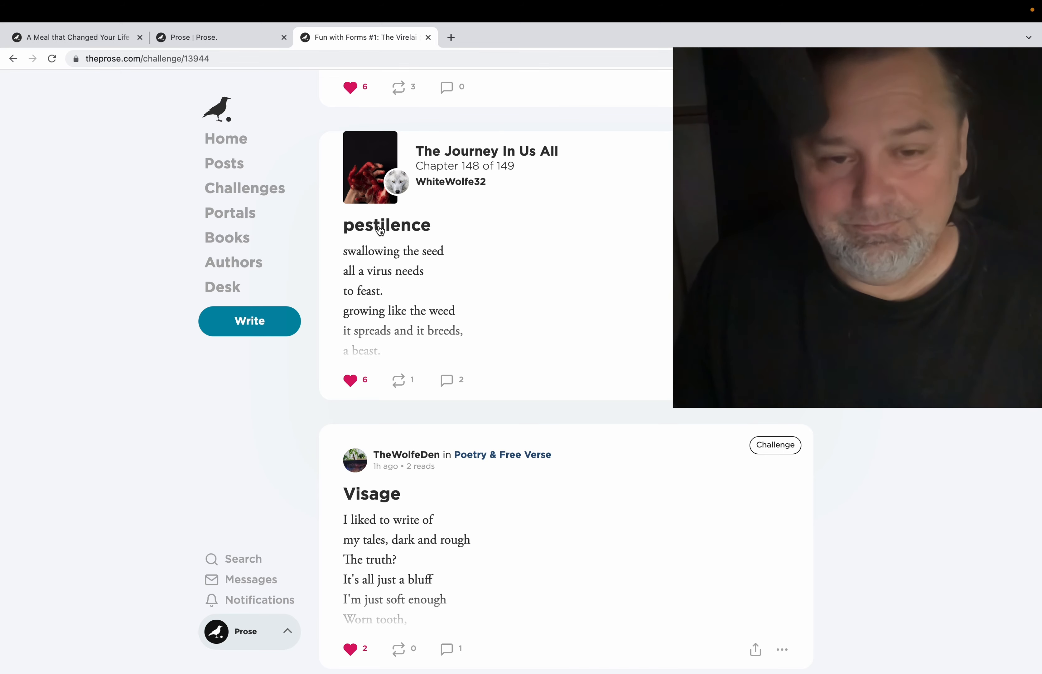
mouse_move(471, 241)
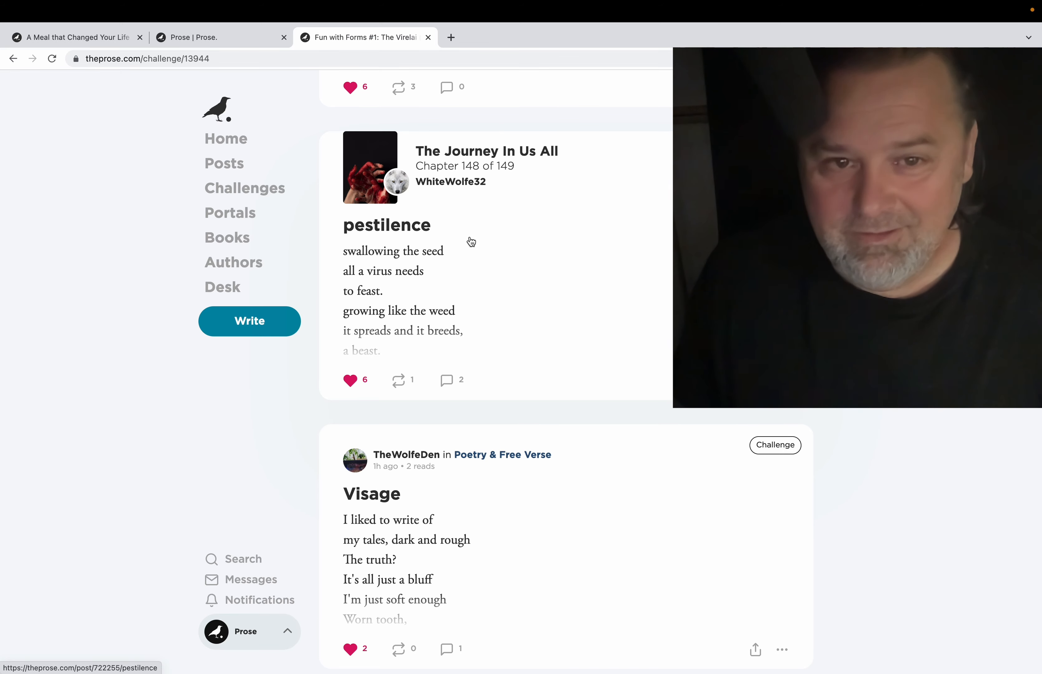
click(387, 225)
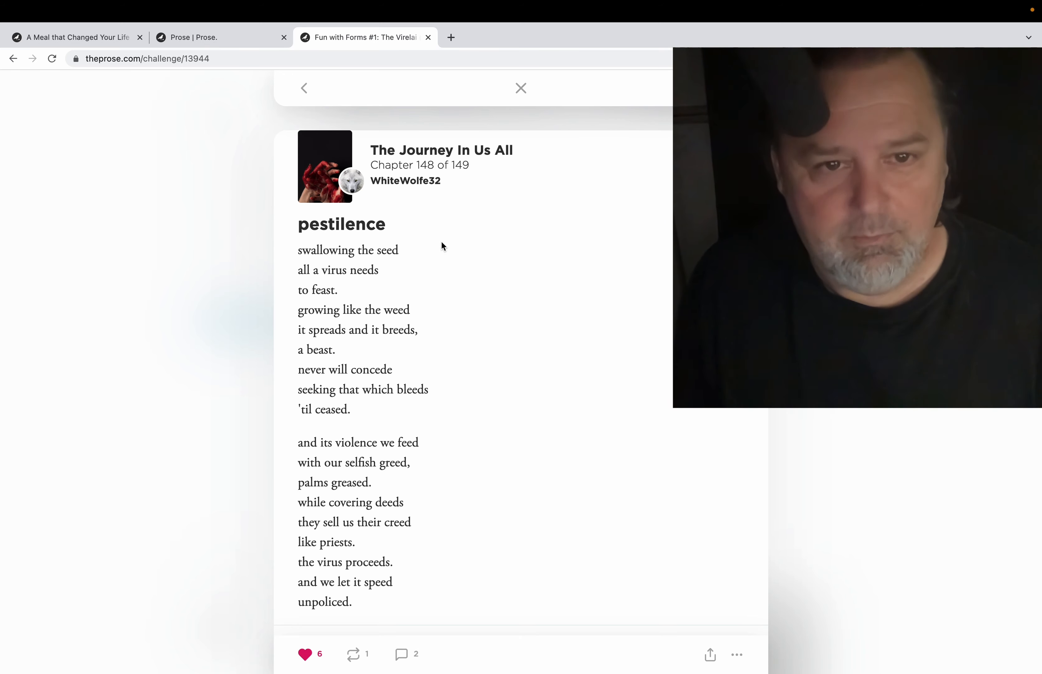
mouse_move(428, 249)
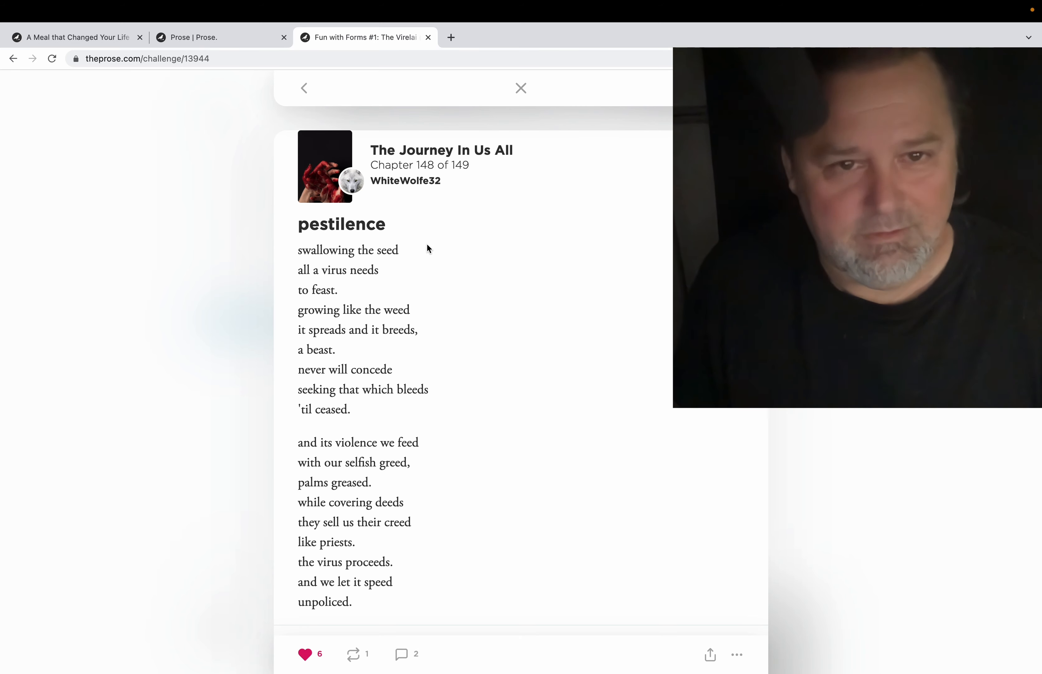
scroll(down, 3)
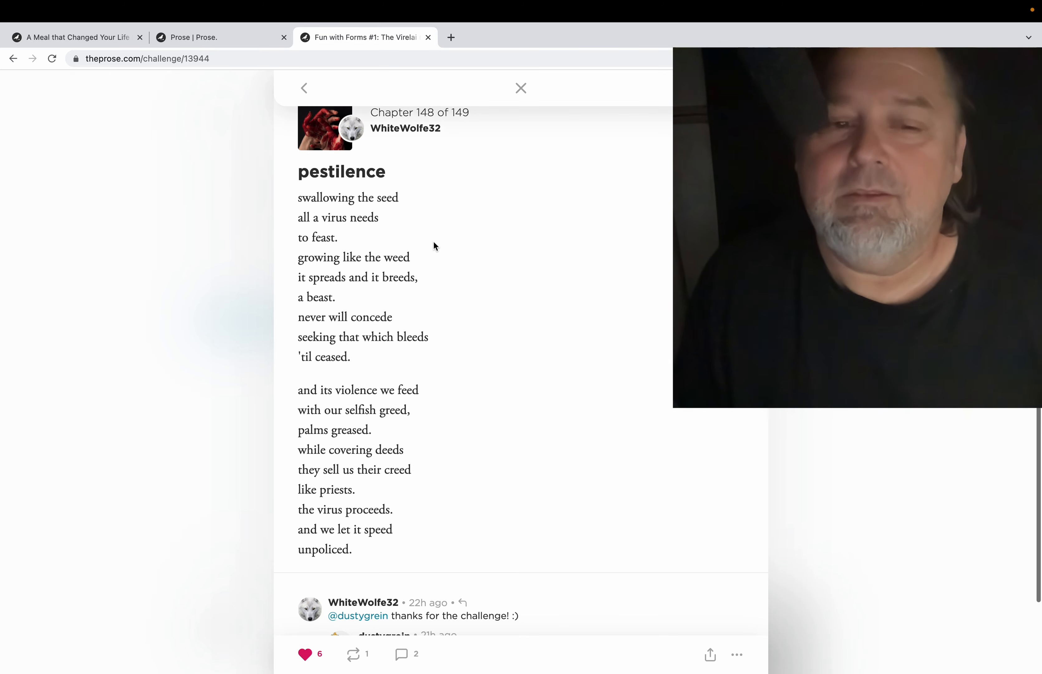
scroll(down, 3)
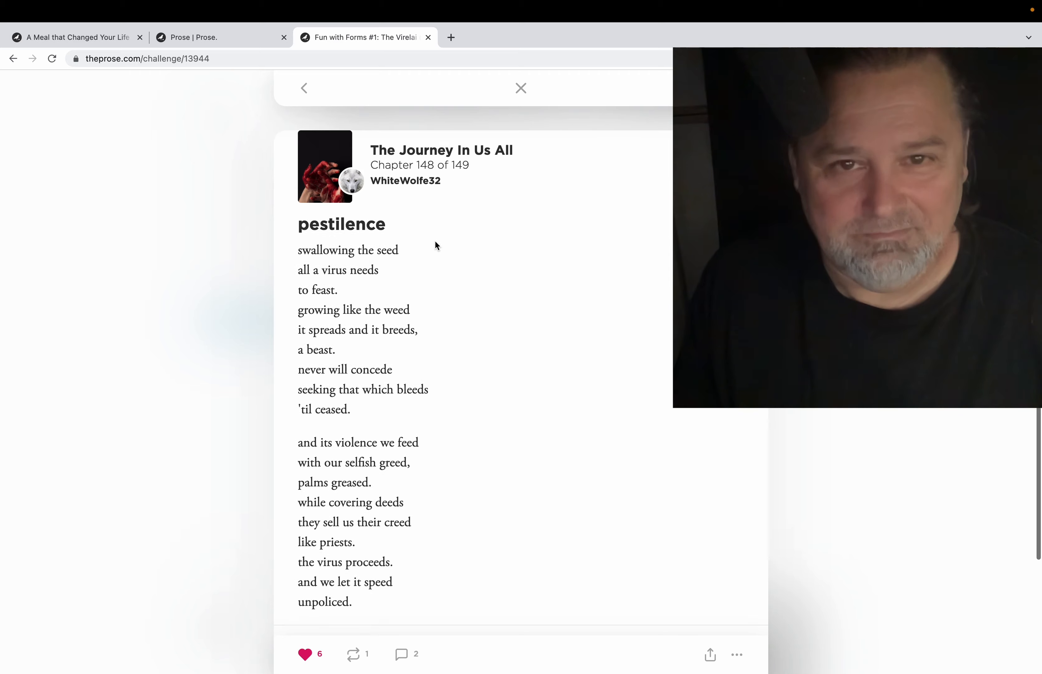
click(522, 88)
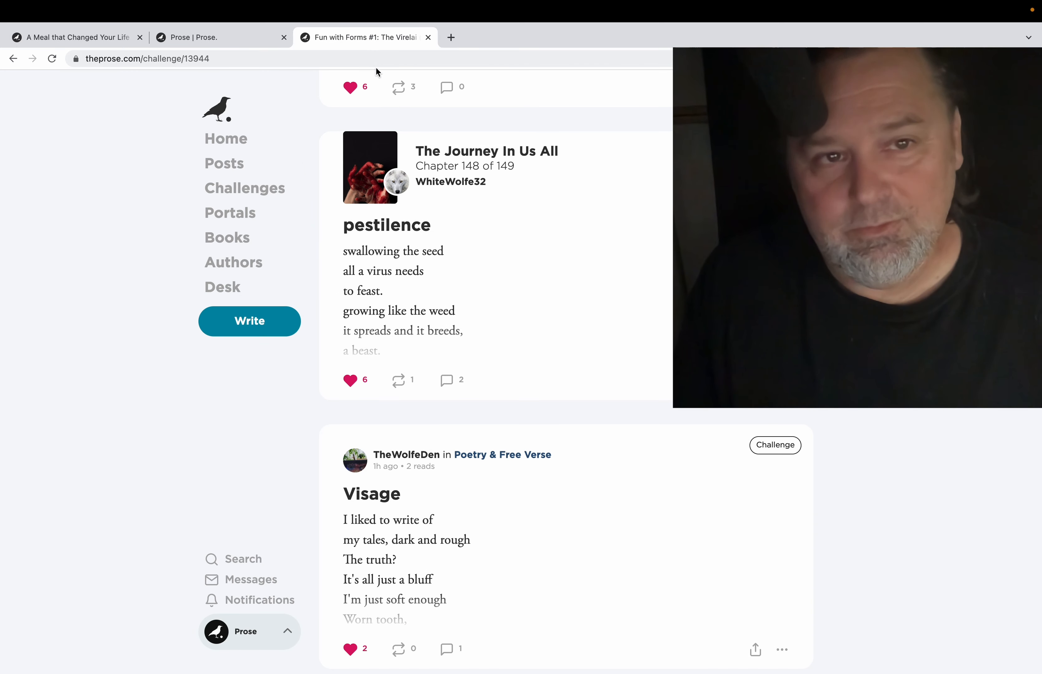
mouse_move(118, 127)
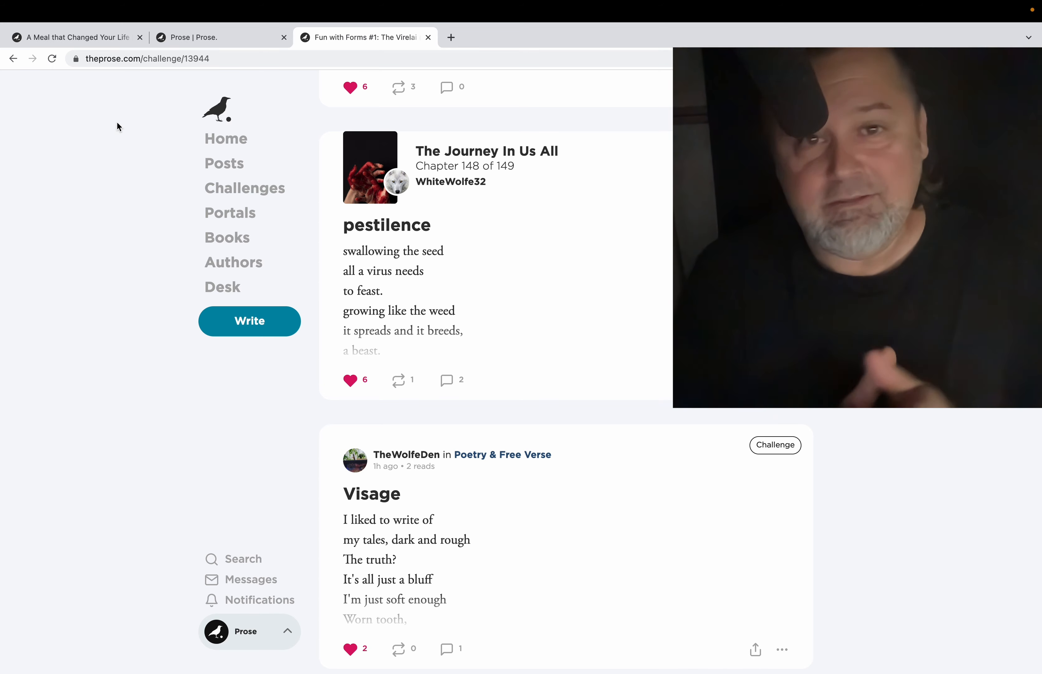